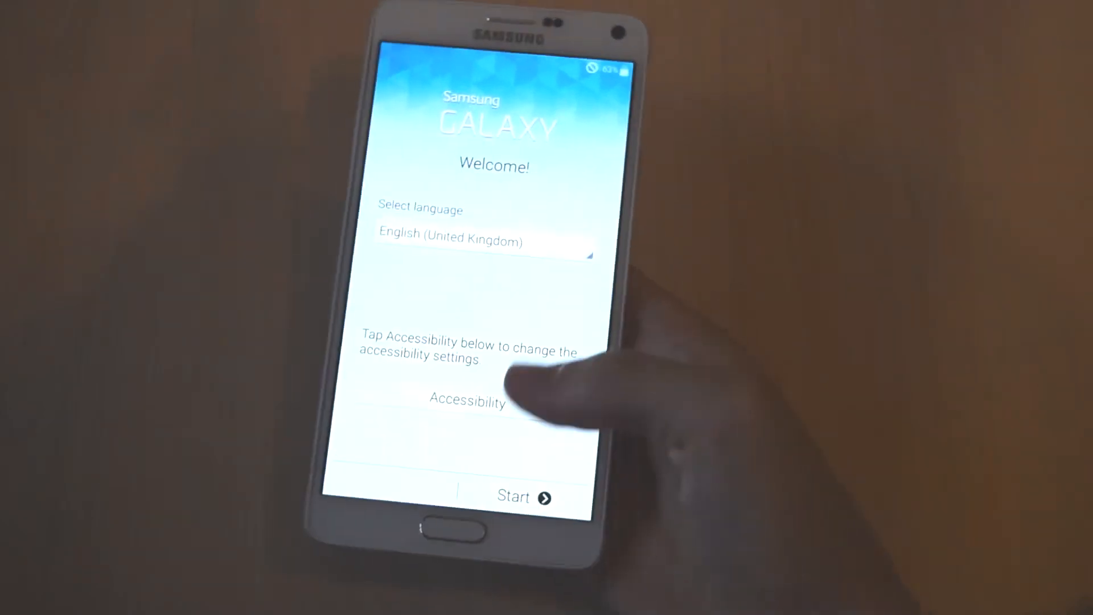
Step: Start setup, skip Wi-Fi, keep automatic date and time, and accept the licence agreement
{"action": "left_click", "coordinate": [522, 496]}
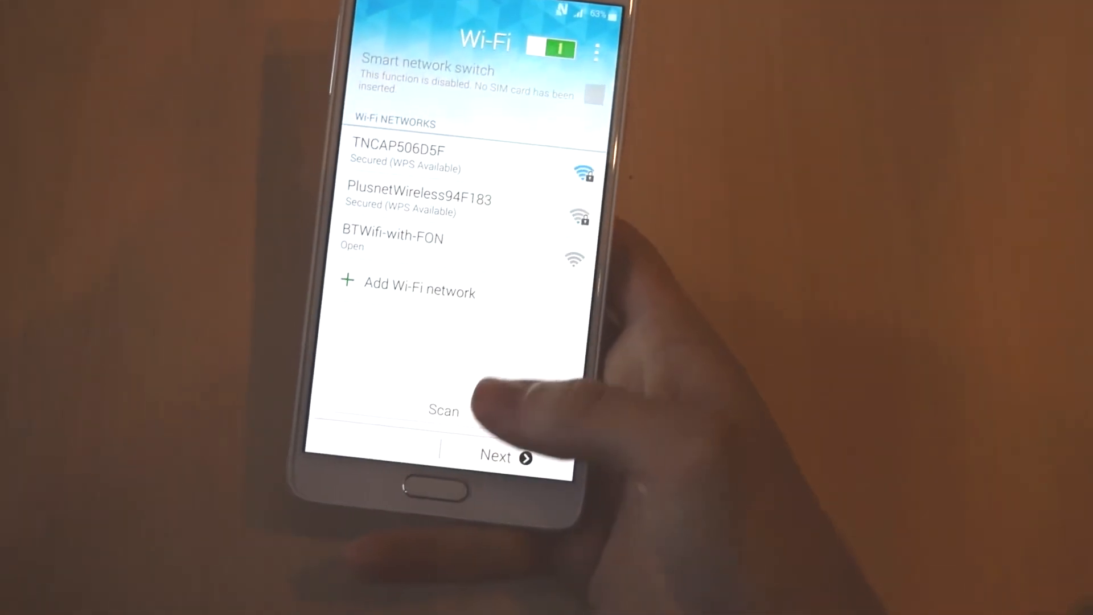
{"action": "left_click", "coordinate": [495, 457]}
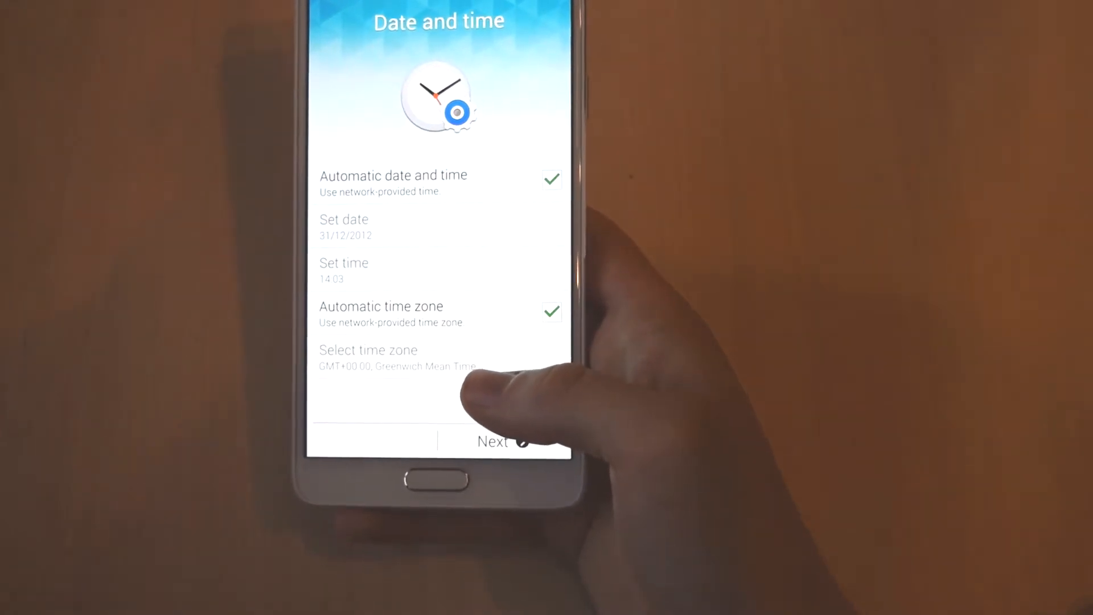
{"action": "left_click", "coordinate": [493, 440]}
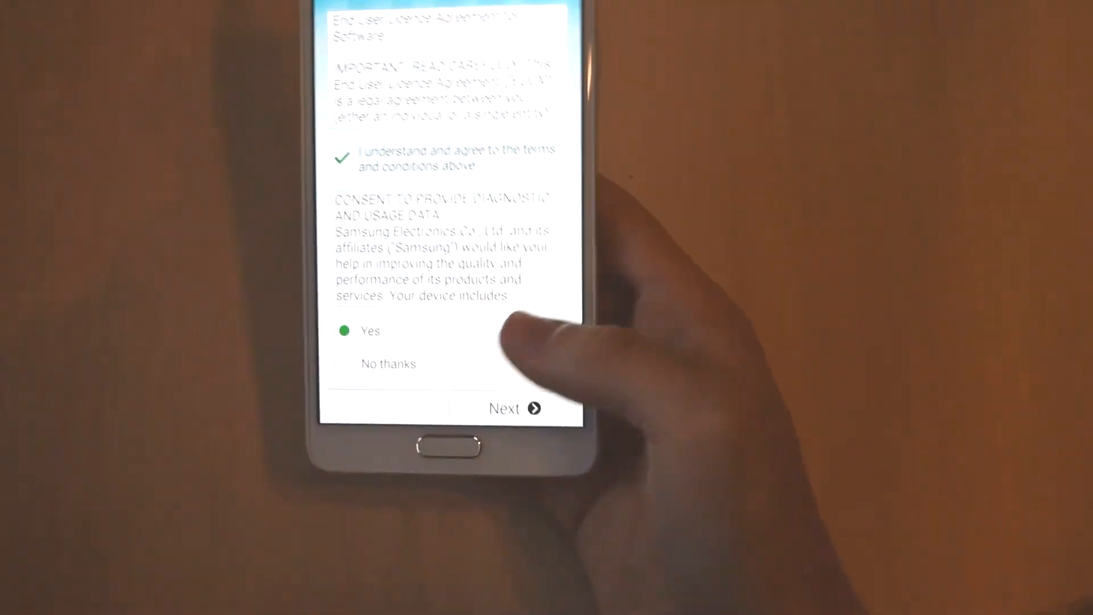
{"action": "left_click", "coordinate": [513, 409]}
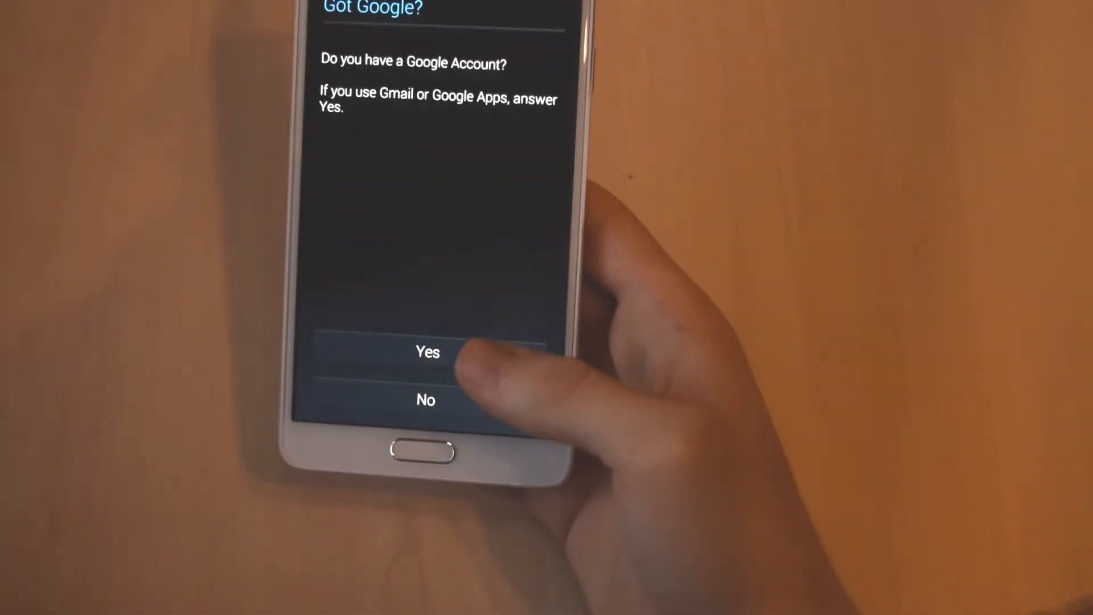
Step: Answer the Google account prompt, skip the Samsung account, and finish setup
{"action": "left_click", "coordinate": [428, 351]}
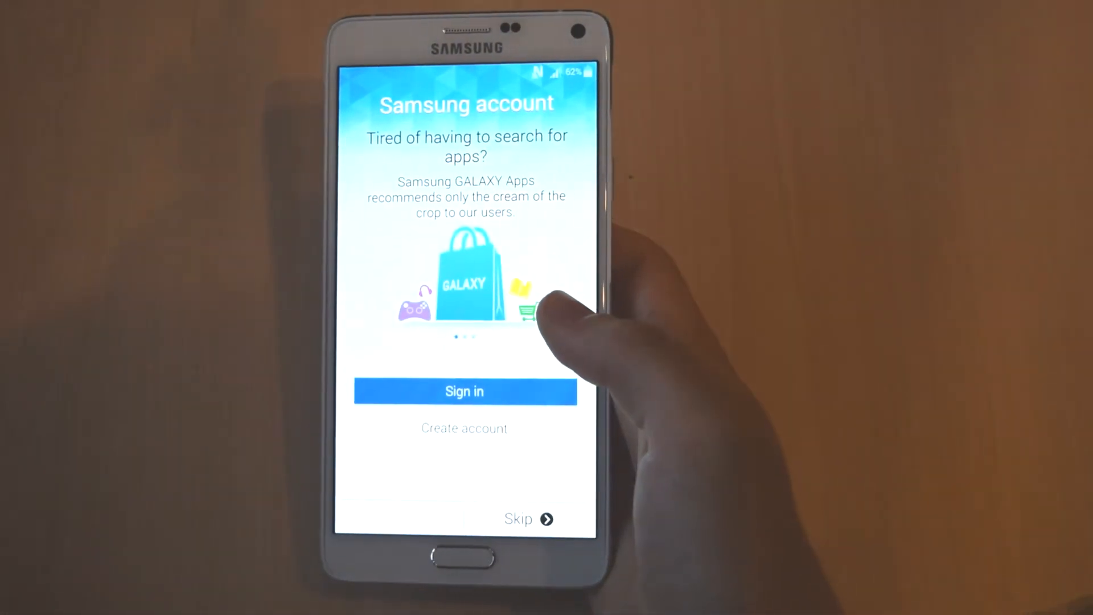
{"action": "left_click", "coordinate": [528, 519]}
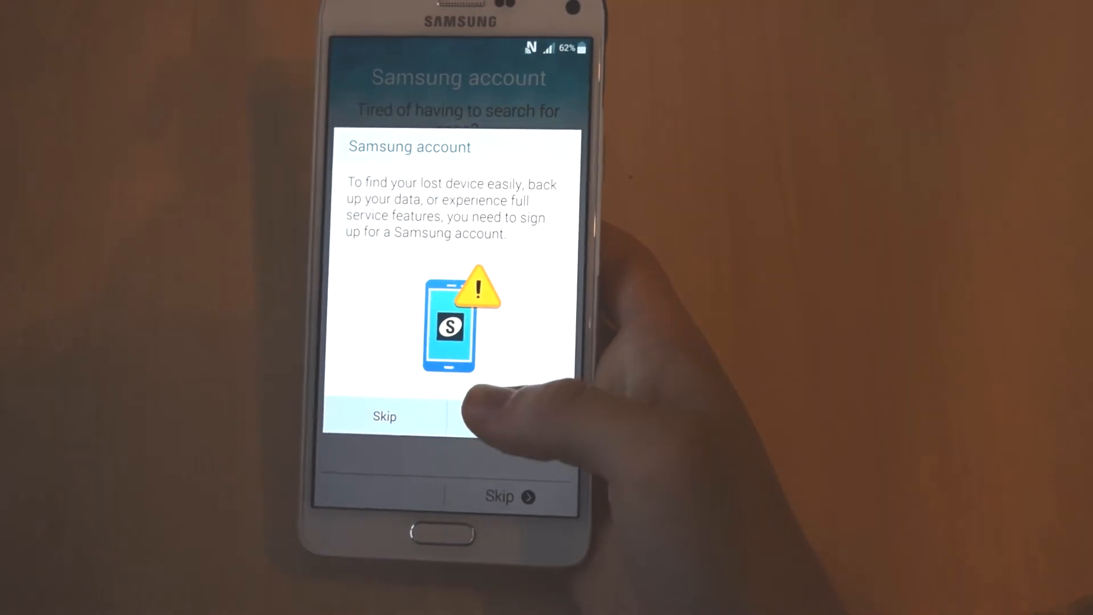
{"action": "left_click", "coordinate": [385, 416]}
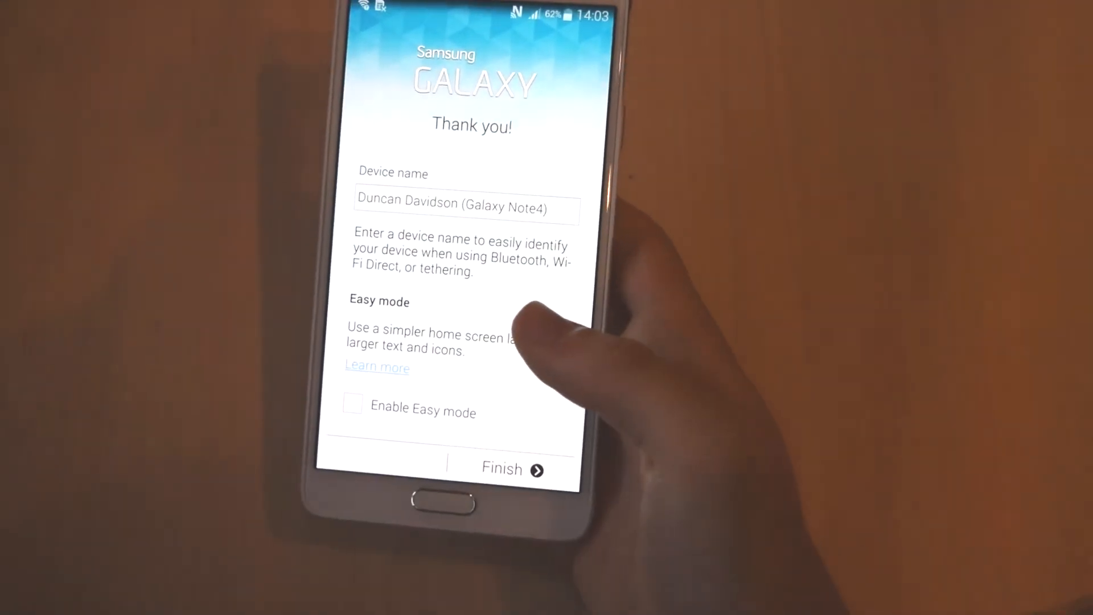
{"action": "left_click", "coordinate": [501, 468]}
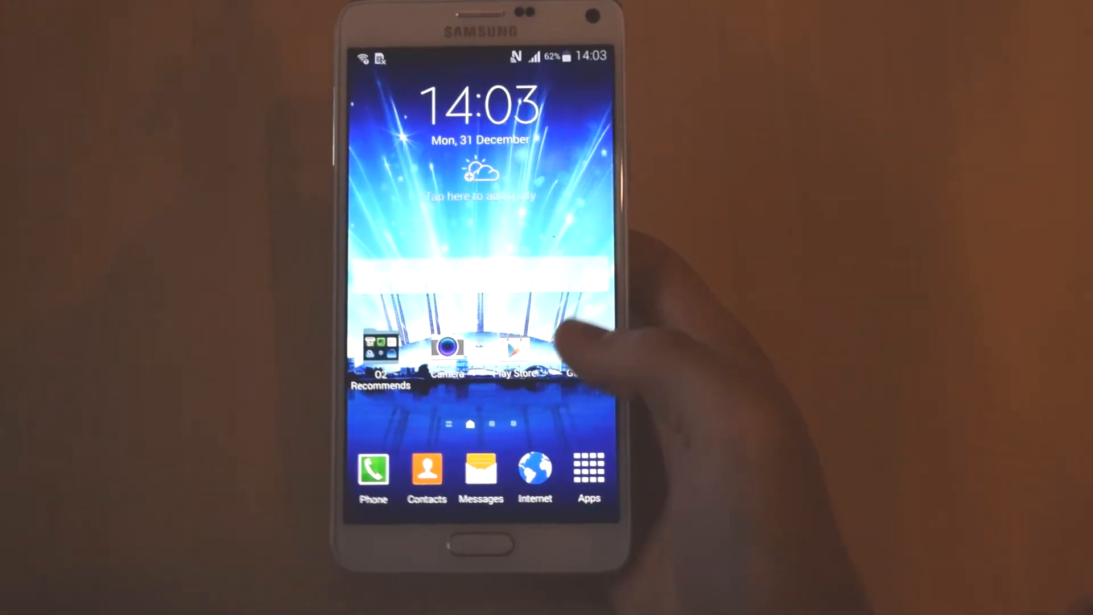
Step: Open the Apps drawer, scroll through it, and launch Camera
{"action": "left_click", "coordinate": [587, 471]}
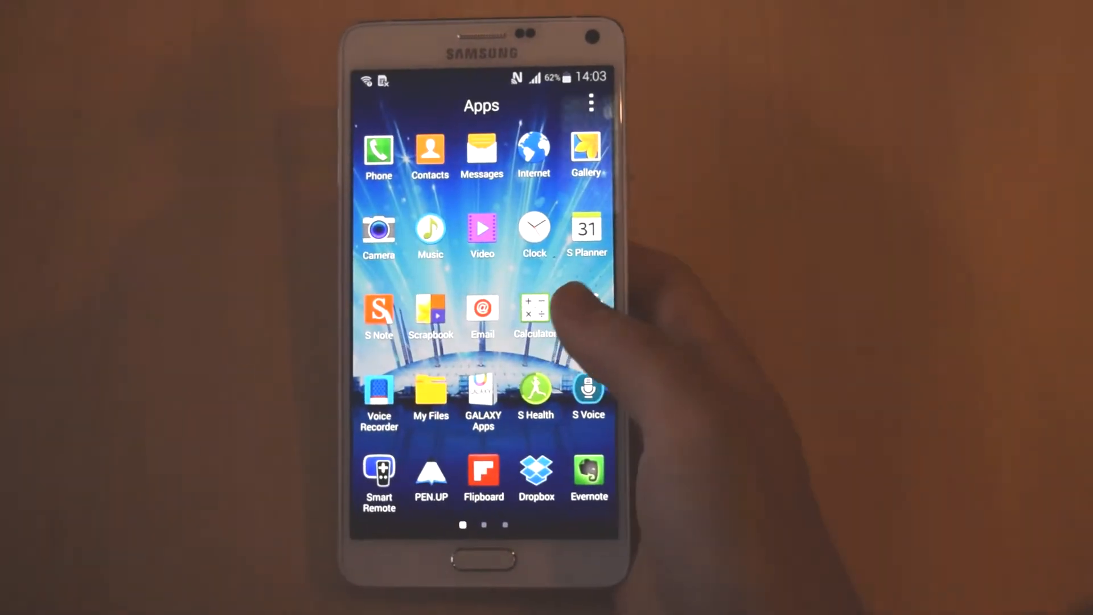
{"action": "scroll", "scroll_direction": "left", "scroll_amount": 3}
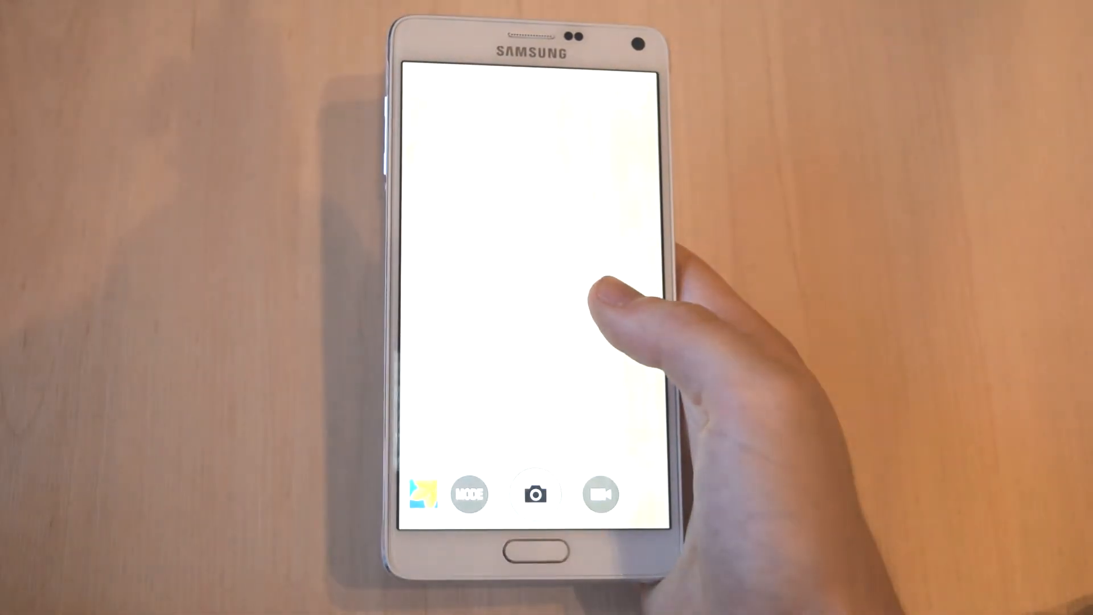
{"action": "left_click", "coordinate": [533, 493]}
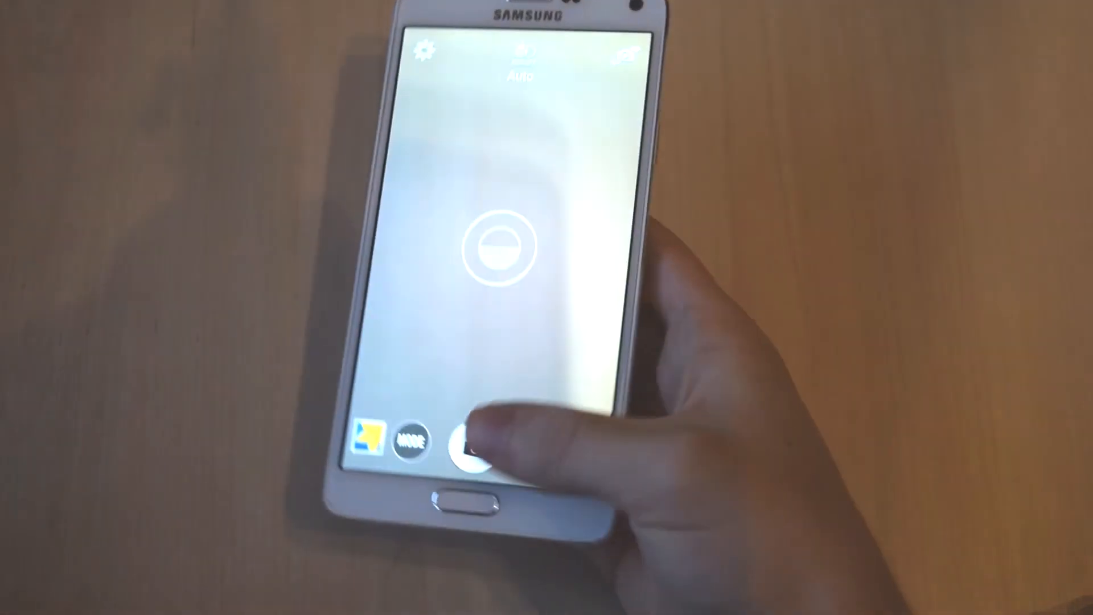